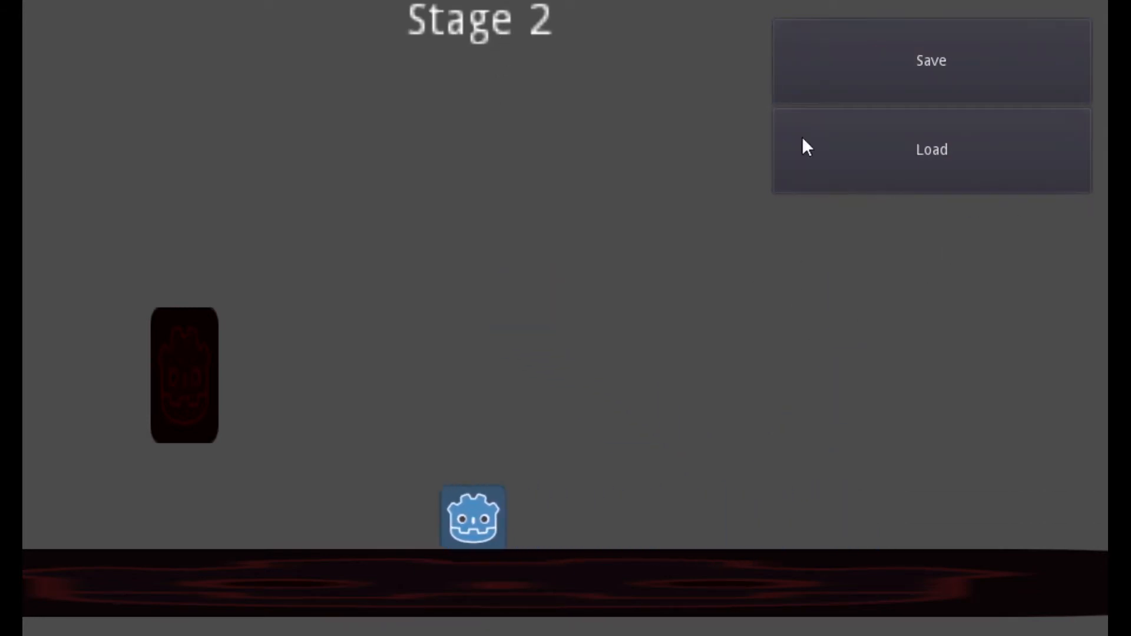
Step: Close the running Stage 2 game window and return to the editor
left_click(931, 149)
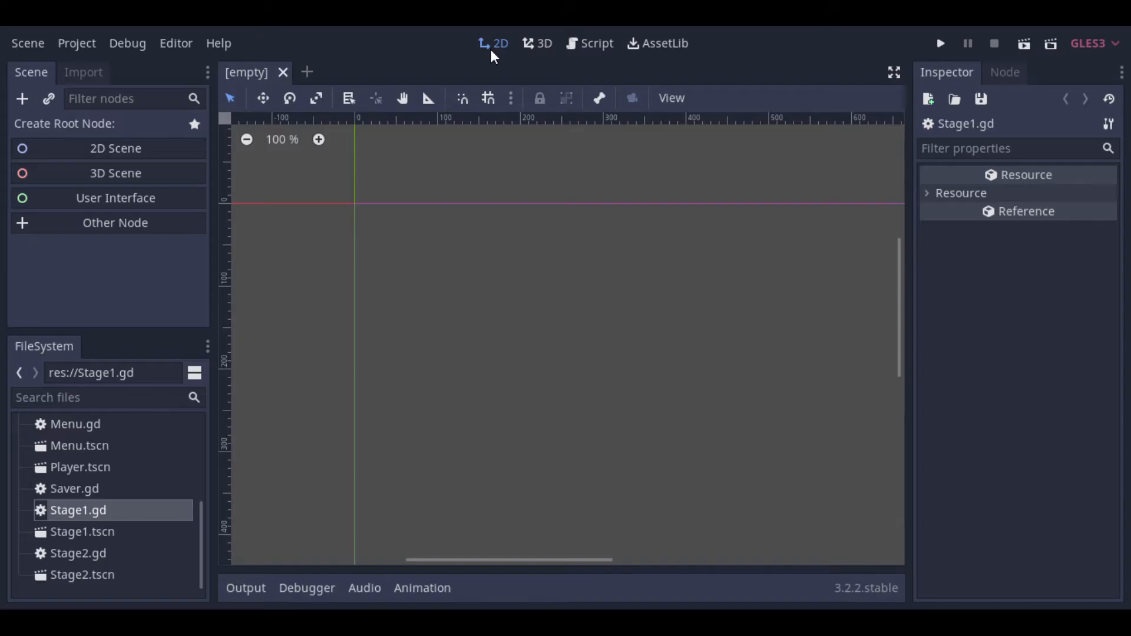
mouse_move(78, 532)
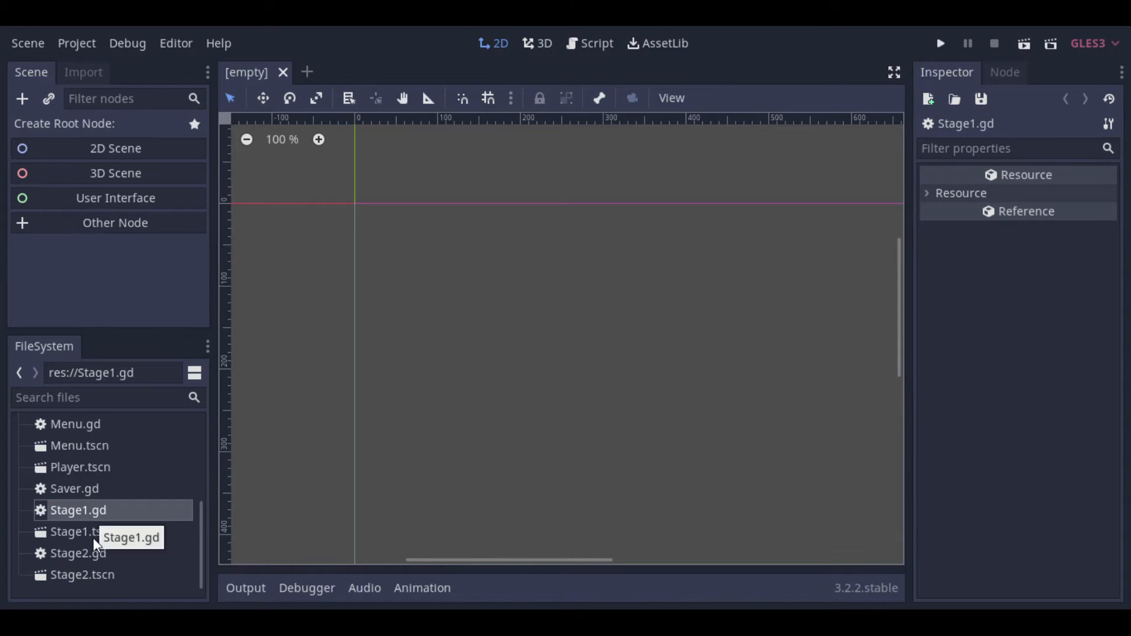
mouse_move(132, 532)
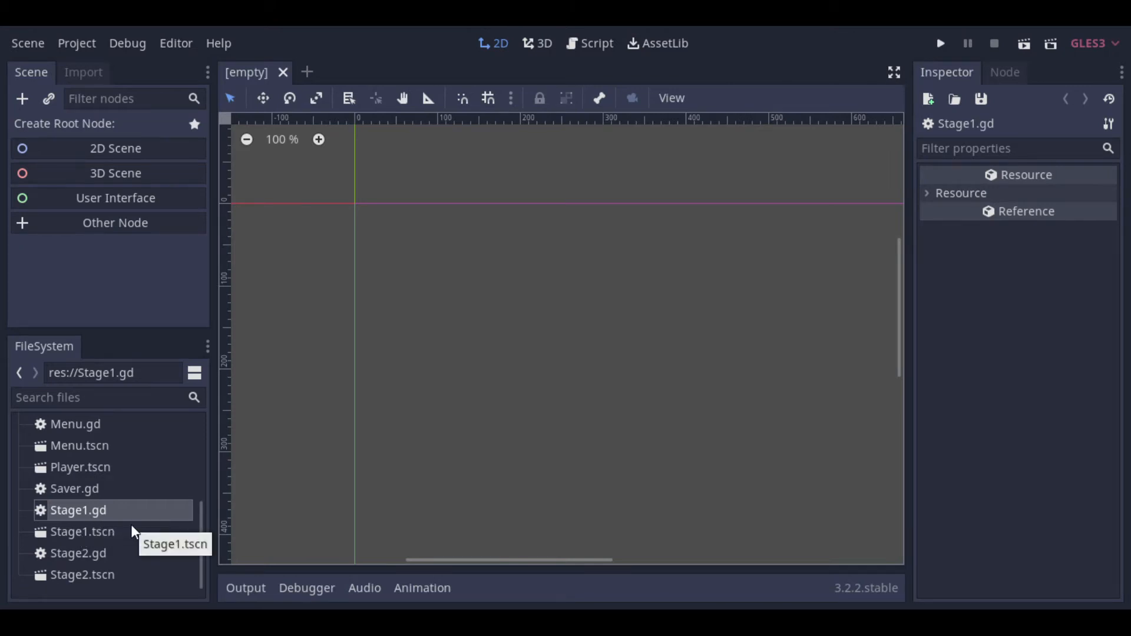
Step: Open Stage1.tscn and Stage2.tscn from FileSystem, then make Stage1 the active scene
double_click(83, 532)
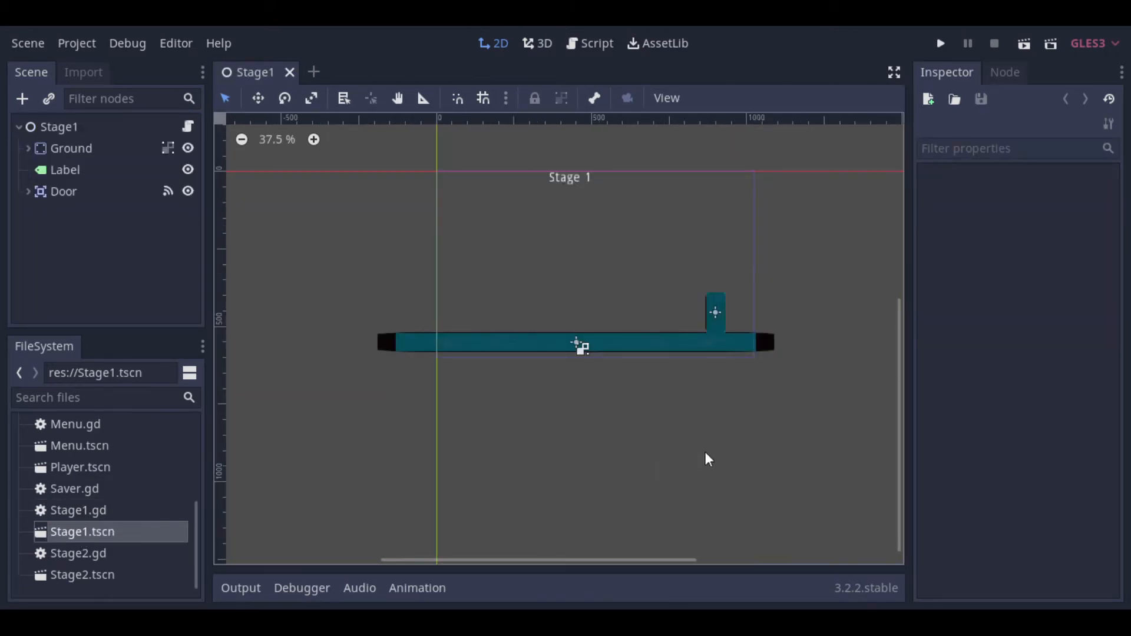
mouse_move(82, 573)
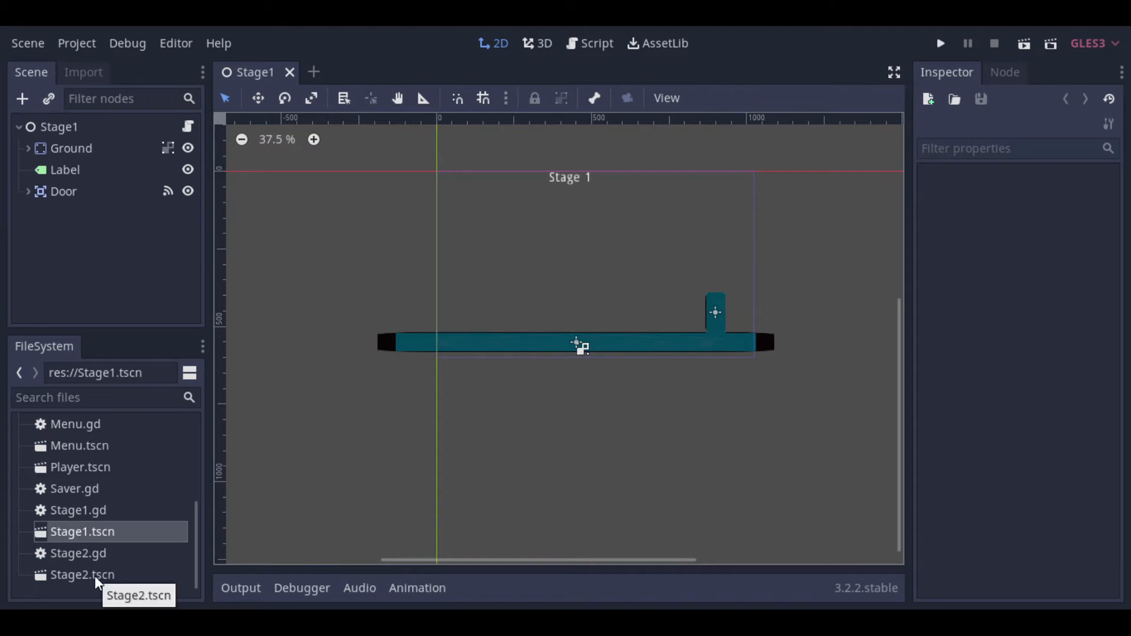
double_click(82, 574)
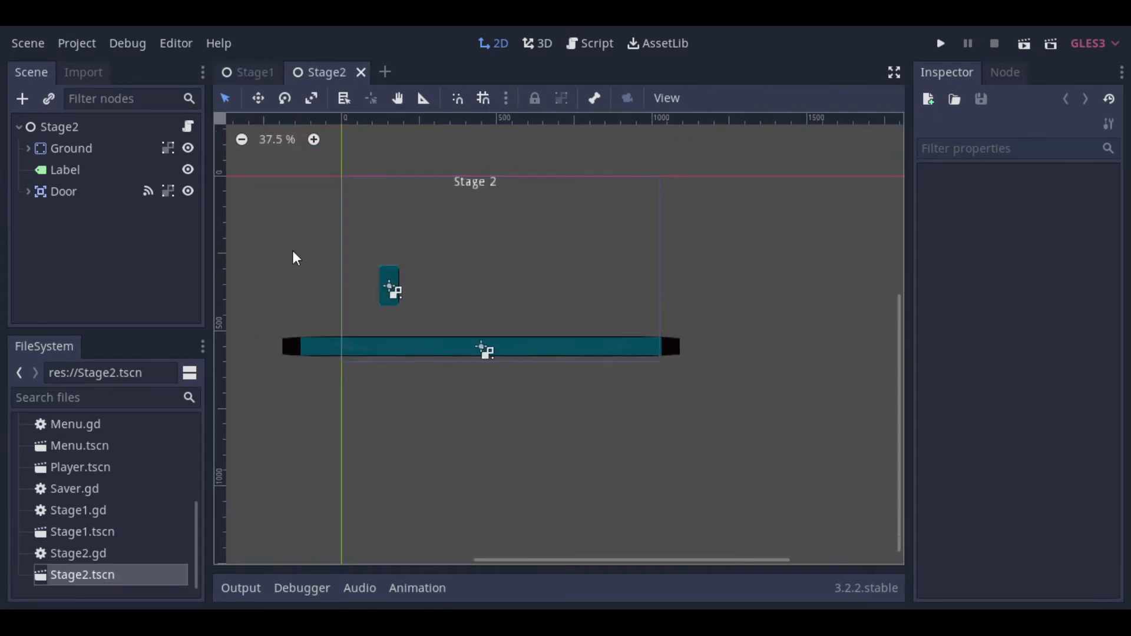
left_click(253, 72)
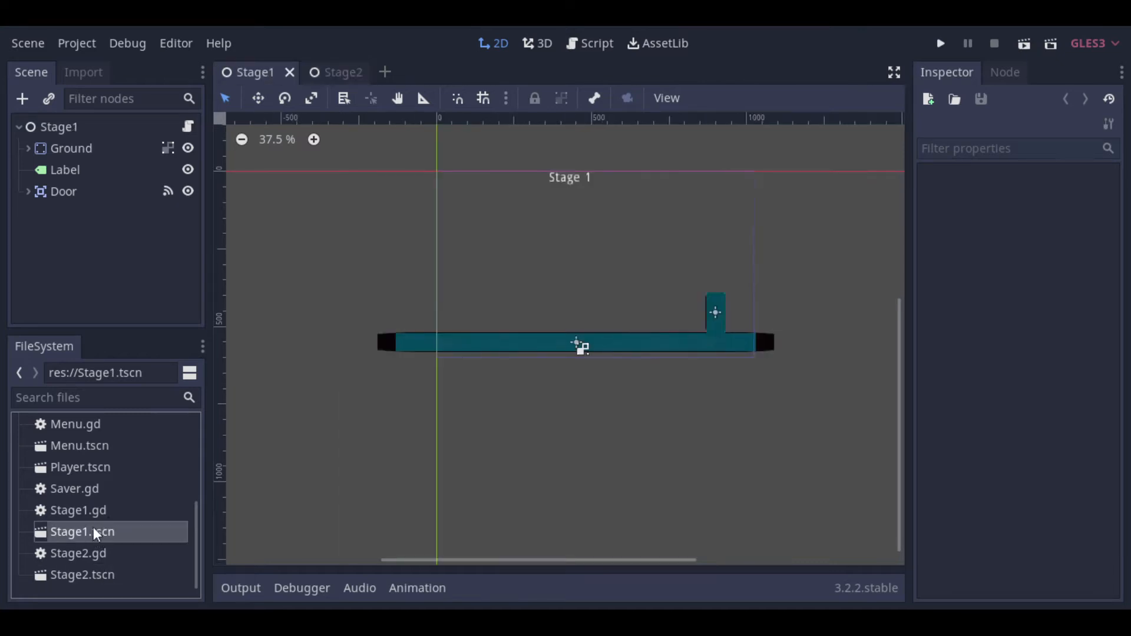
scroll("down", 3)
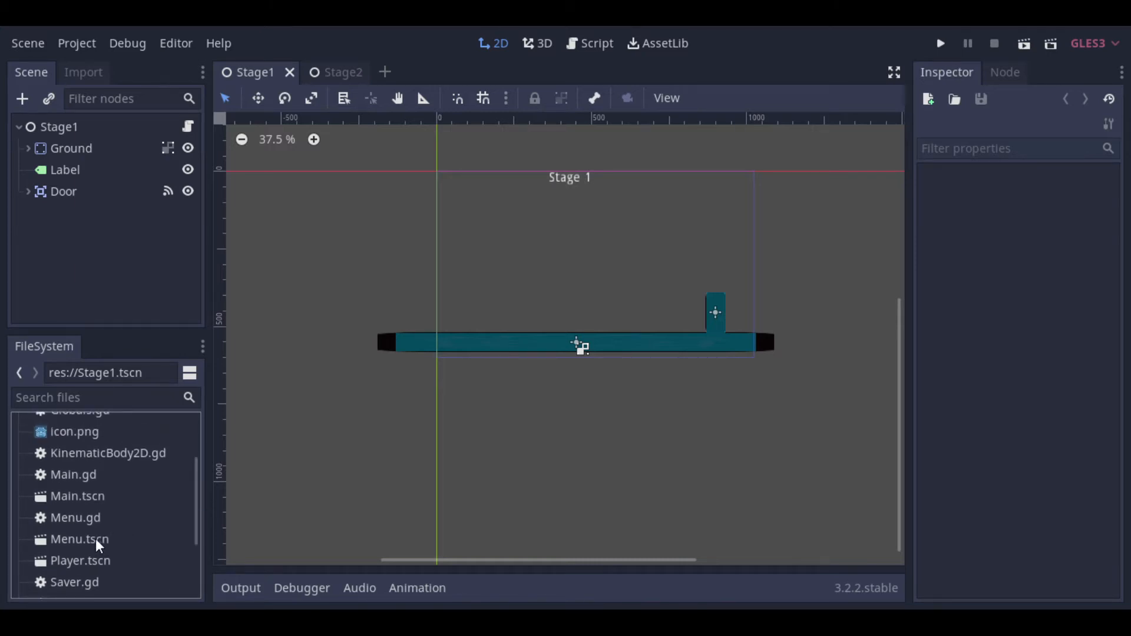
Step: Open Menu.tscn and Main.tscn, then show Main.gd attached to the Node2D root
double_click(79, 539)
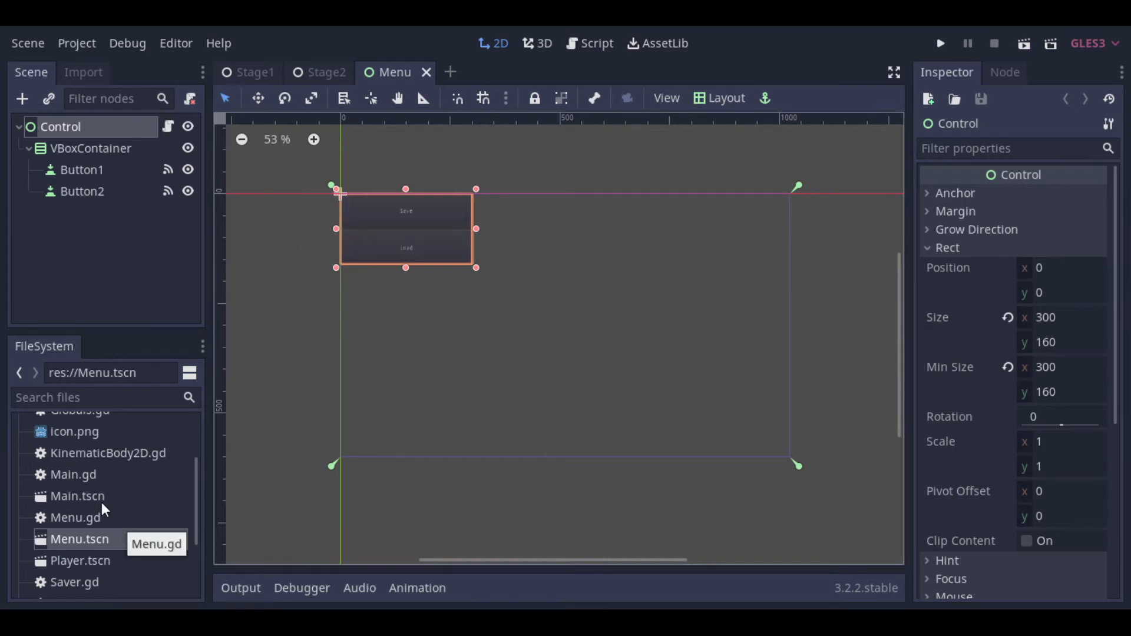
double_click(78, 496)
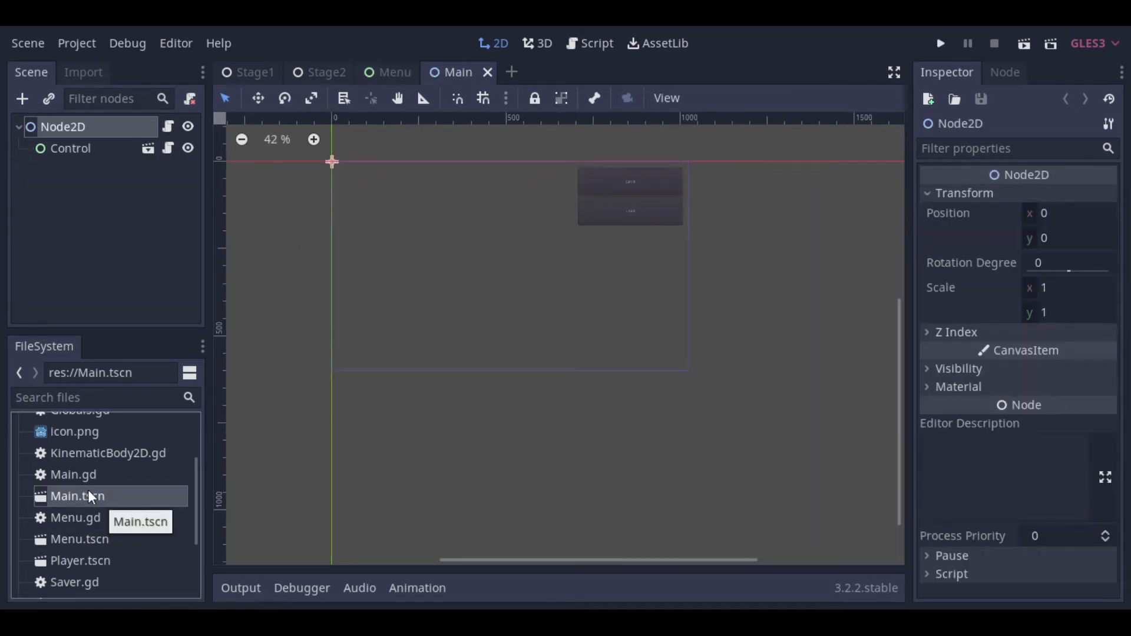
left_click(73, 474)
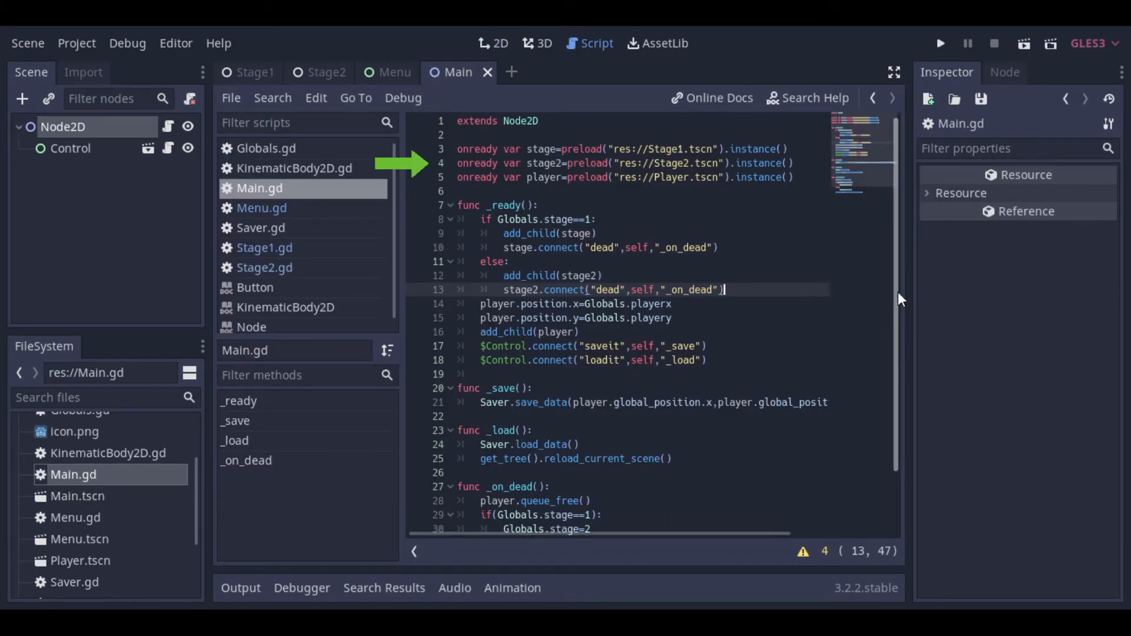
scroll("down", 3)
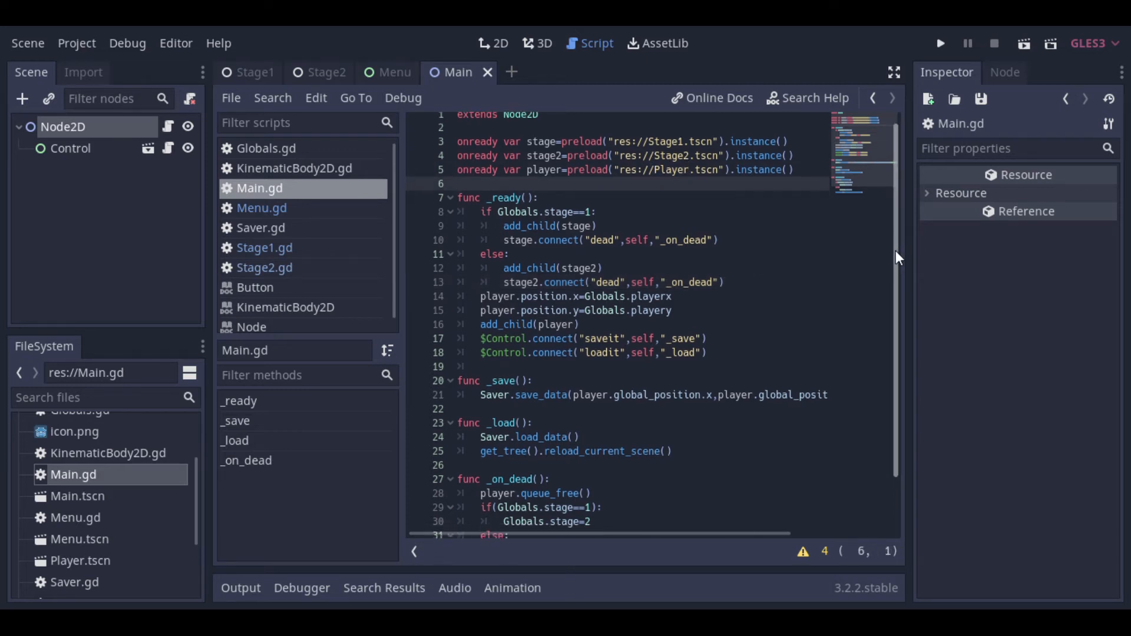
scroll("down", 3)
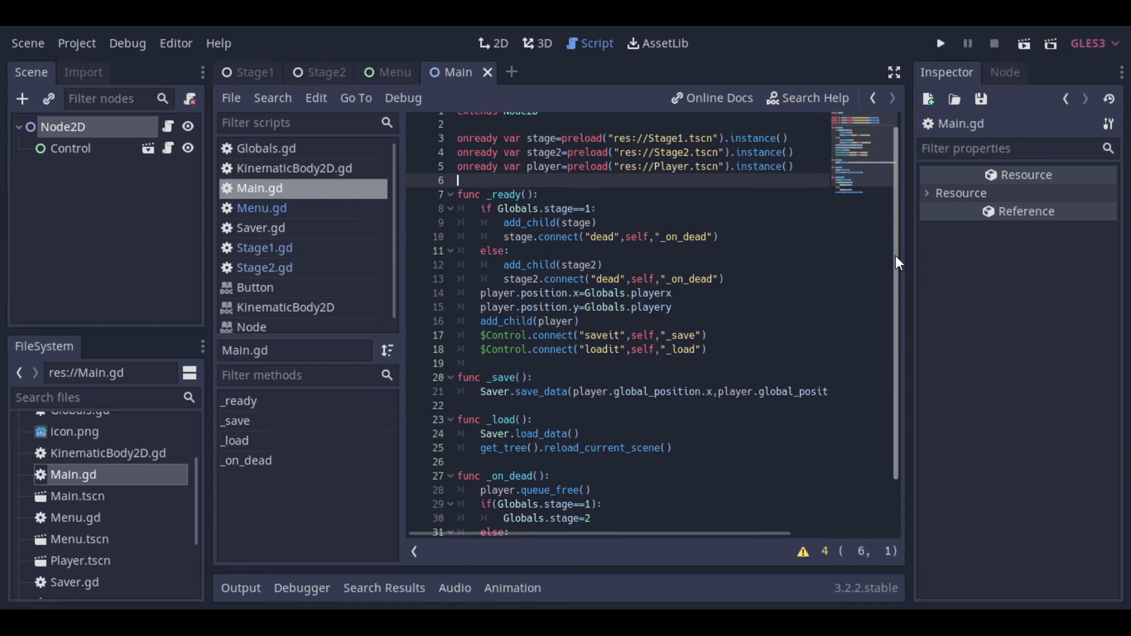
scroll("down", 3)
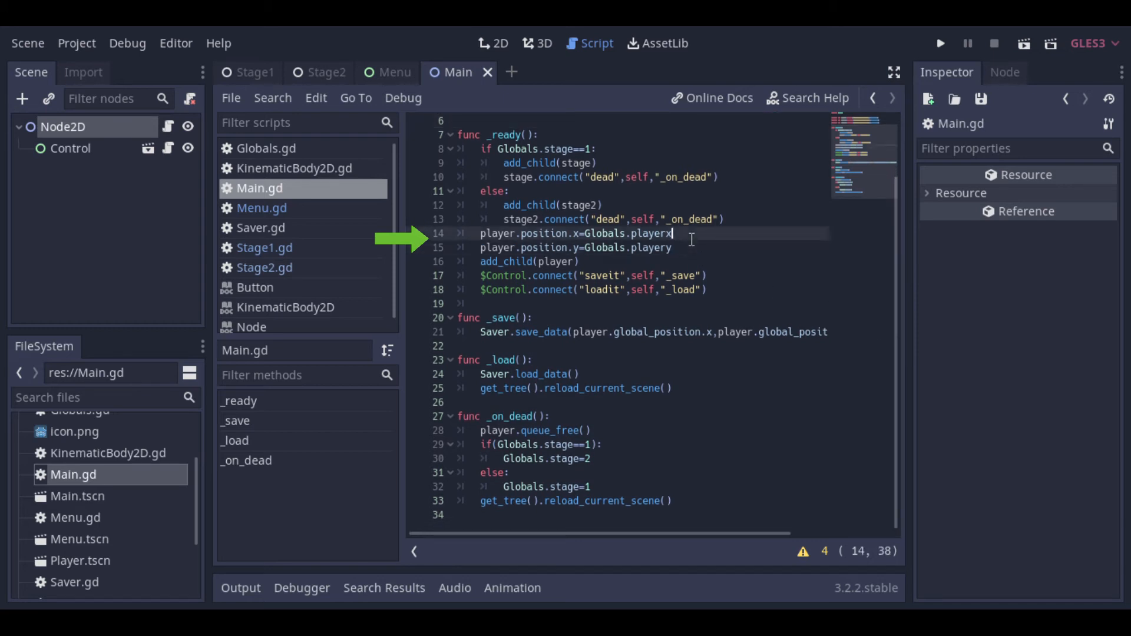
left_click(578, 262)
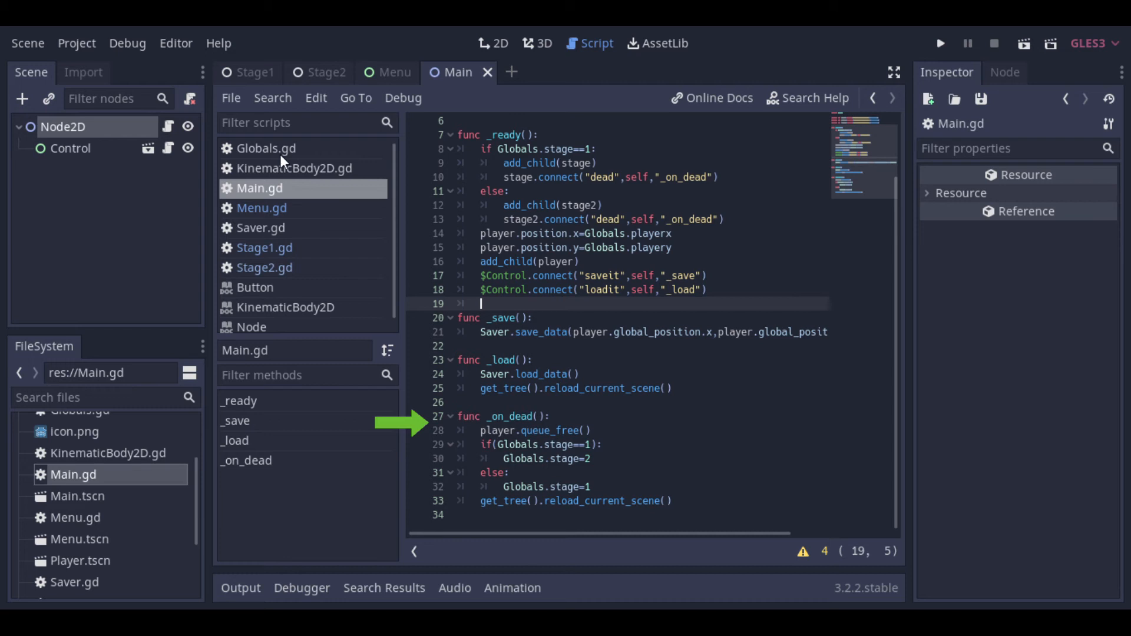
Step: Open Globals.gd with stage, playerx, playery and the set_data function
left_click(266, 149)
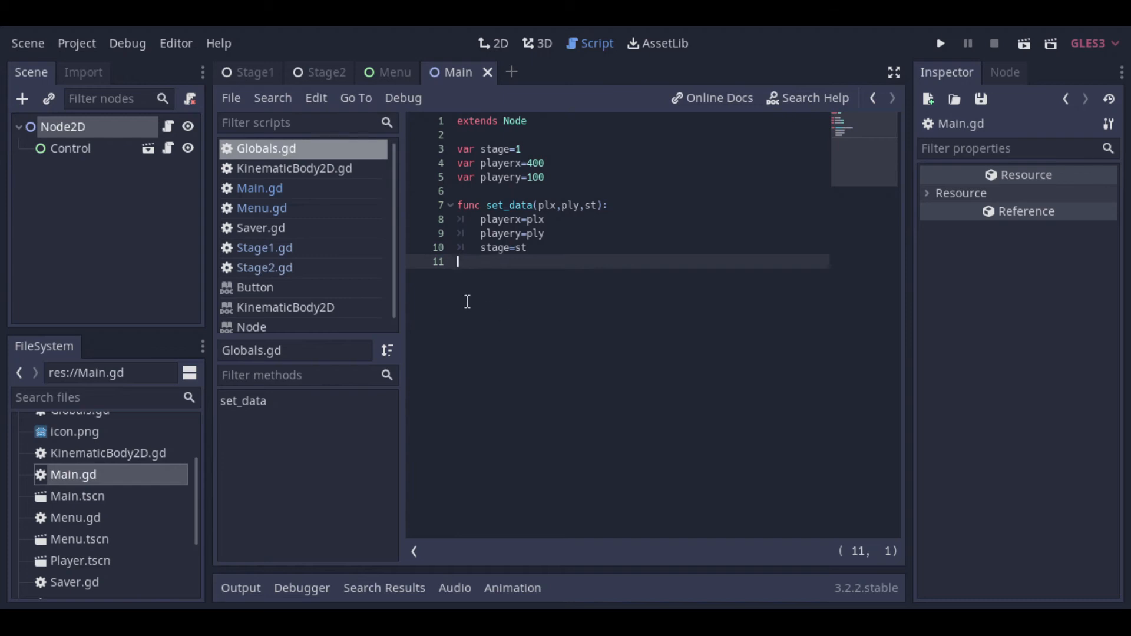
mouse_move(400, 283)
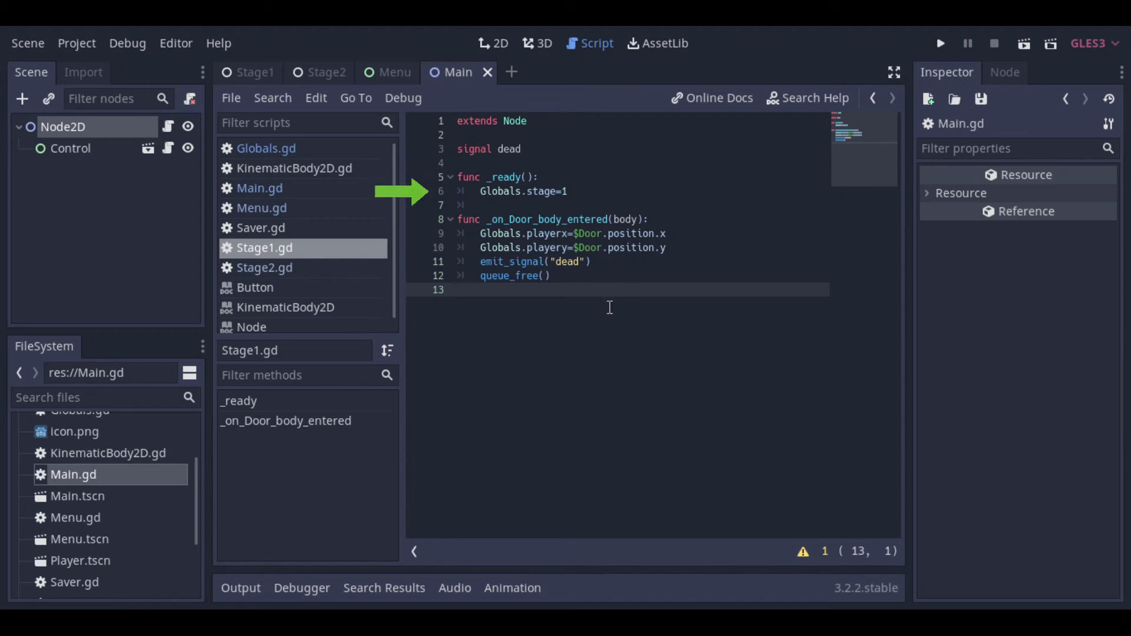
Step: Alternate between Stage1.gd and Stage2.gd to compare them, then show Saver.gd
left_click(458, 290)
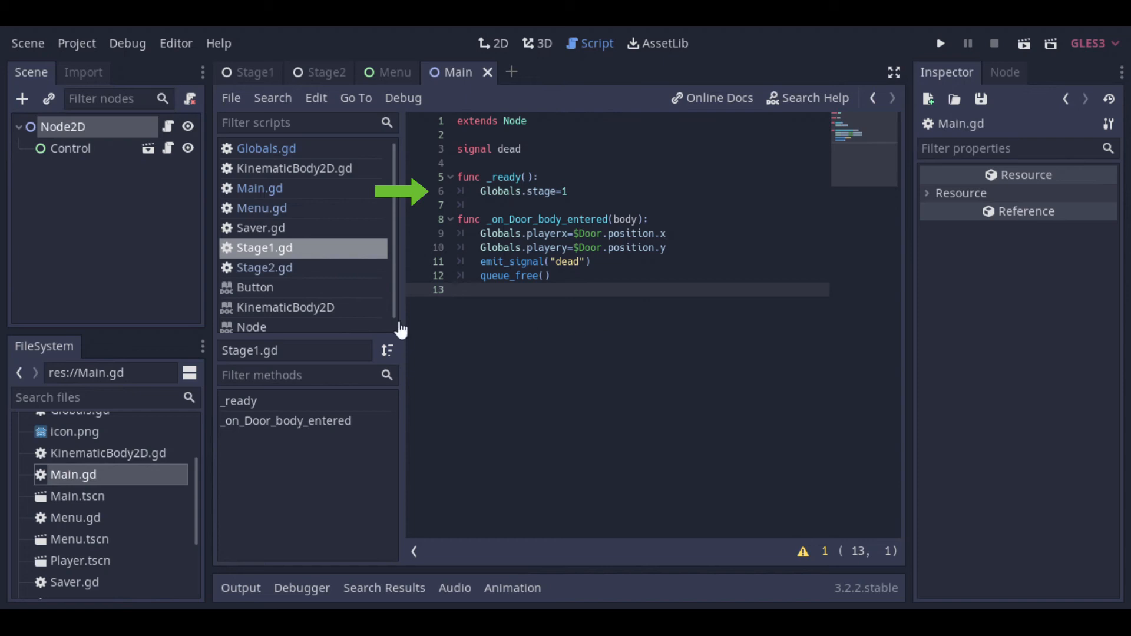
left_click(266, 267)
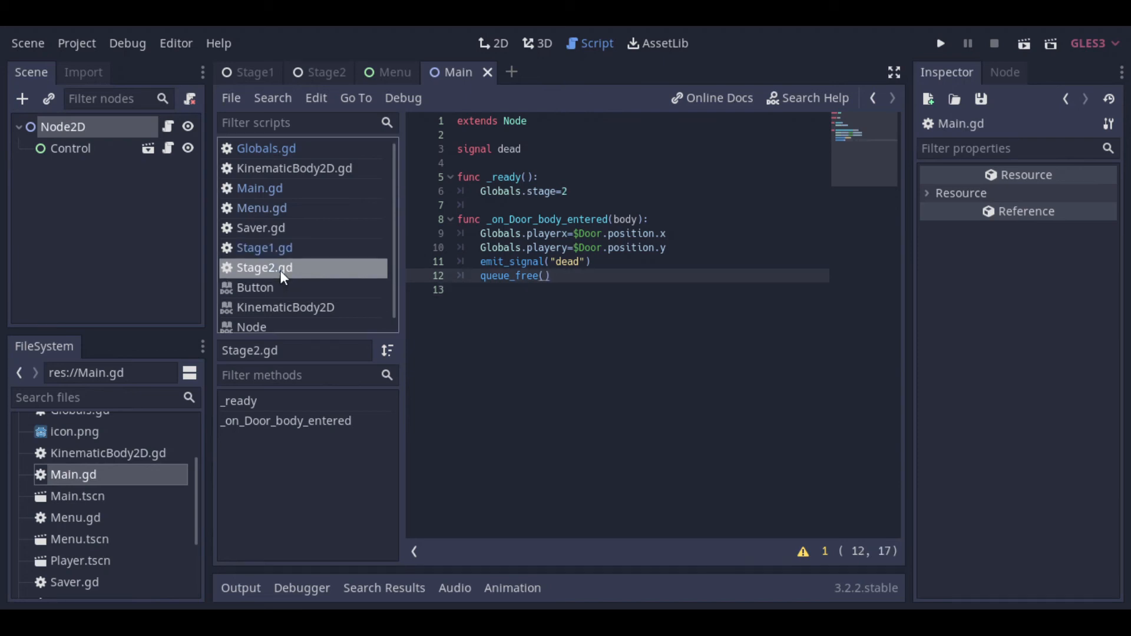
left_click(264, 247)
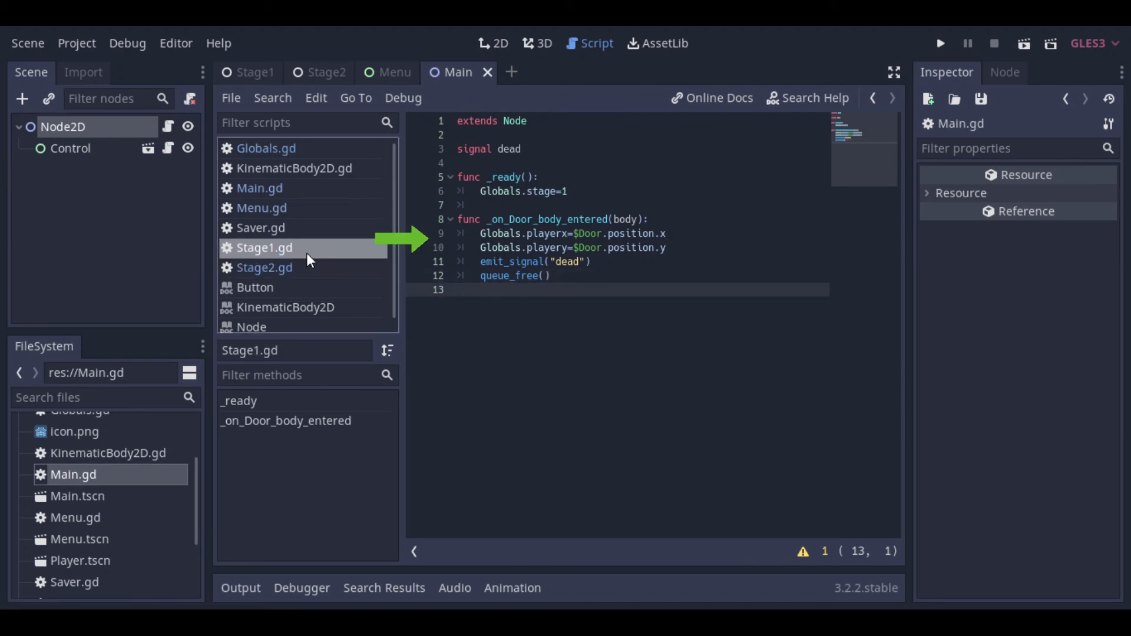
left_click(264, 268)
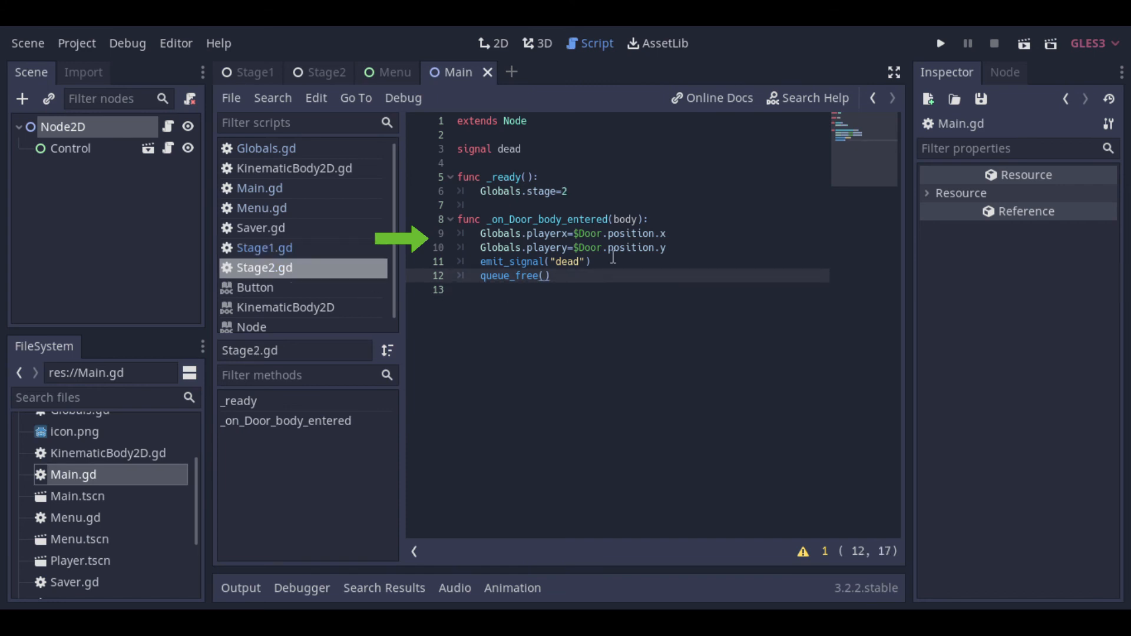
left_click(567, 191)
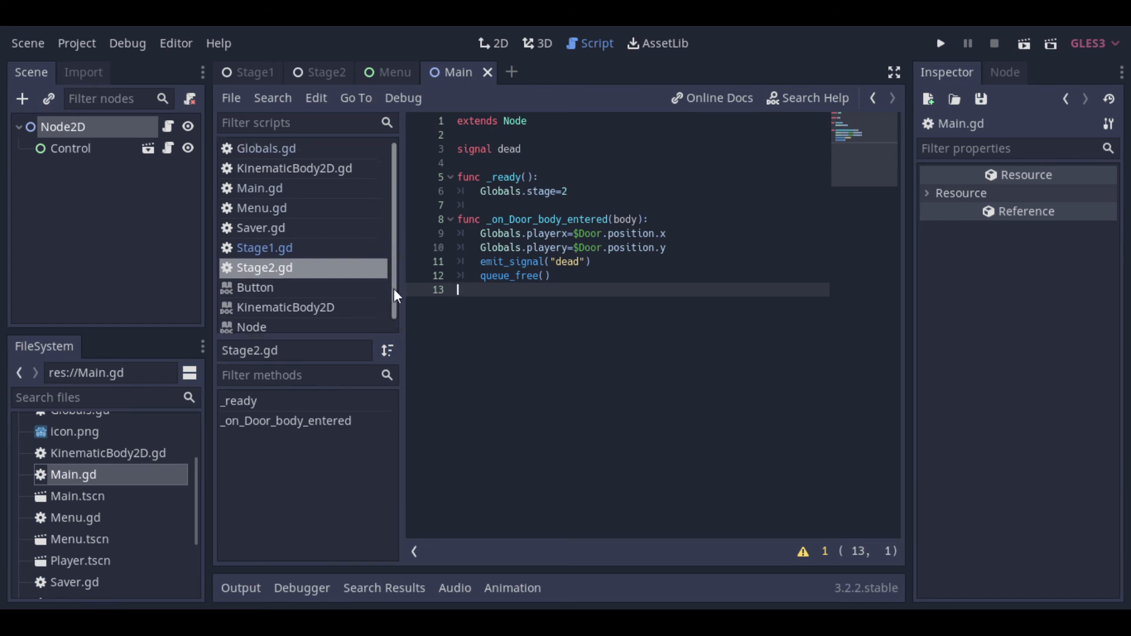
left_click(261, 227)
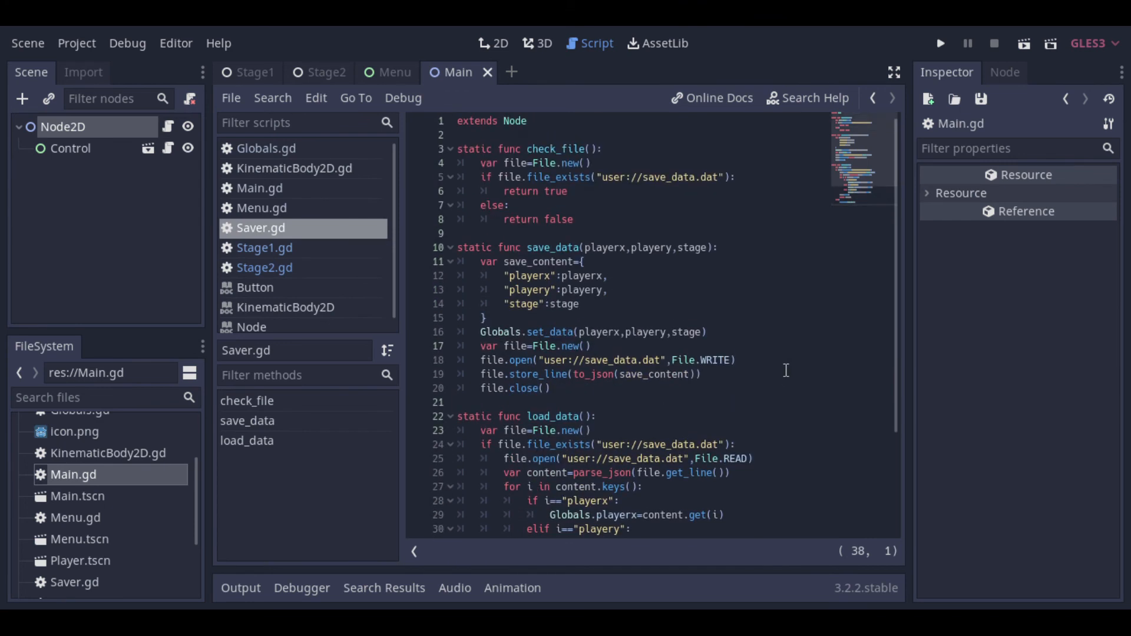
left_click(574, 219)
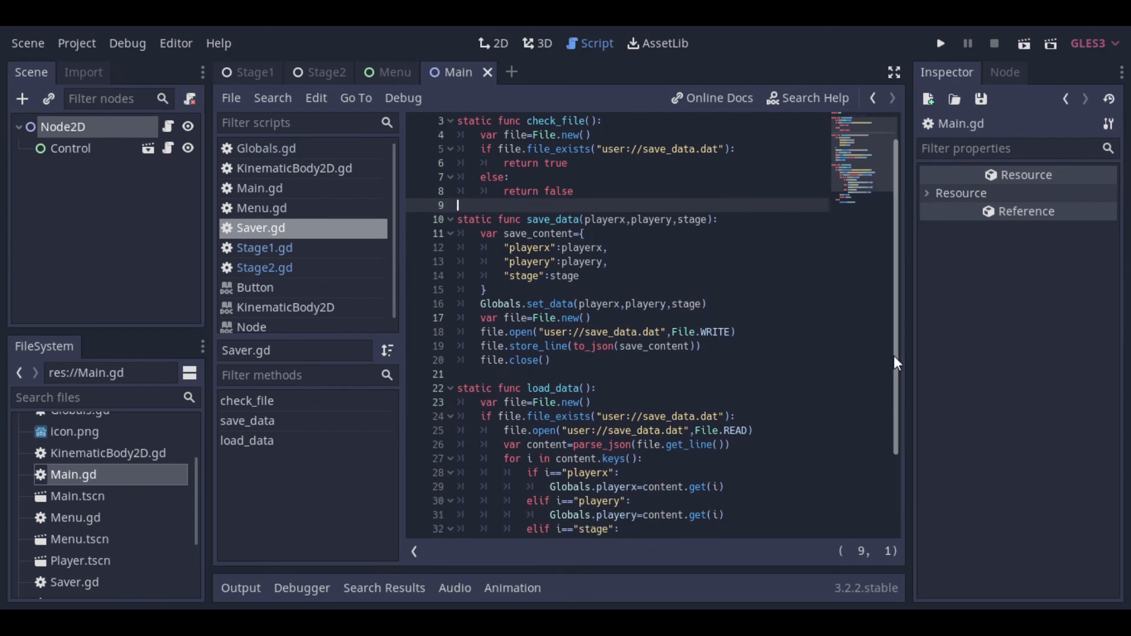
scroll("down", 3)
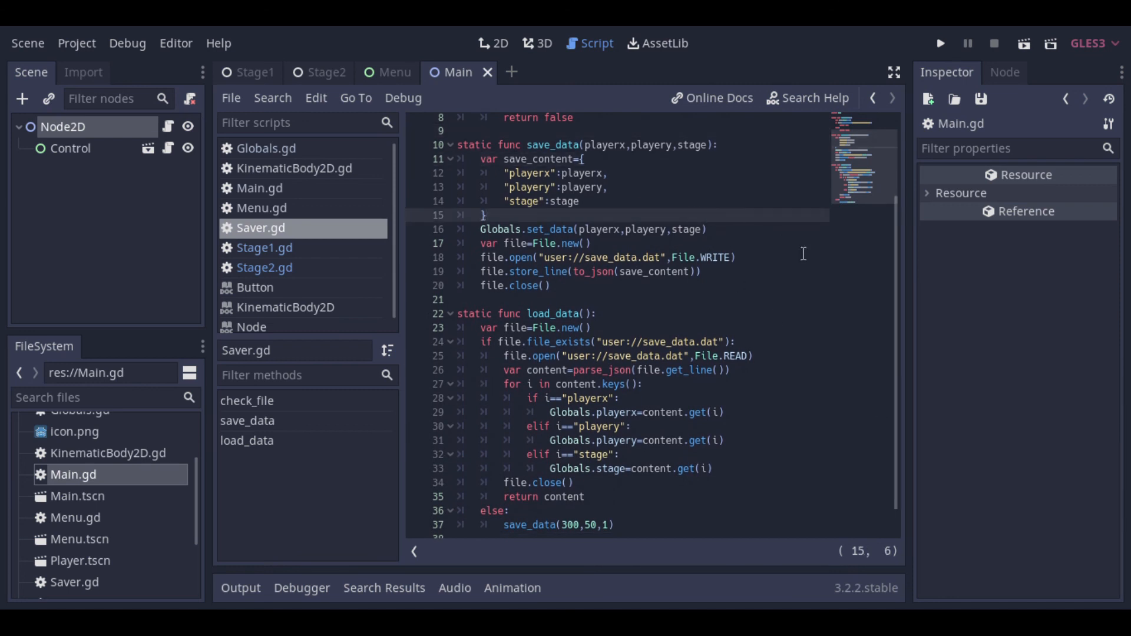
scroll("down", 3)
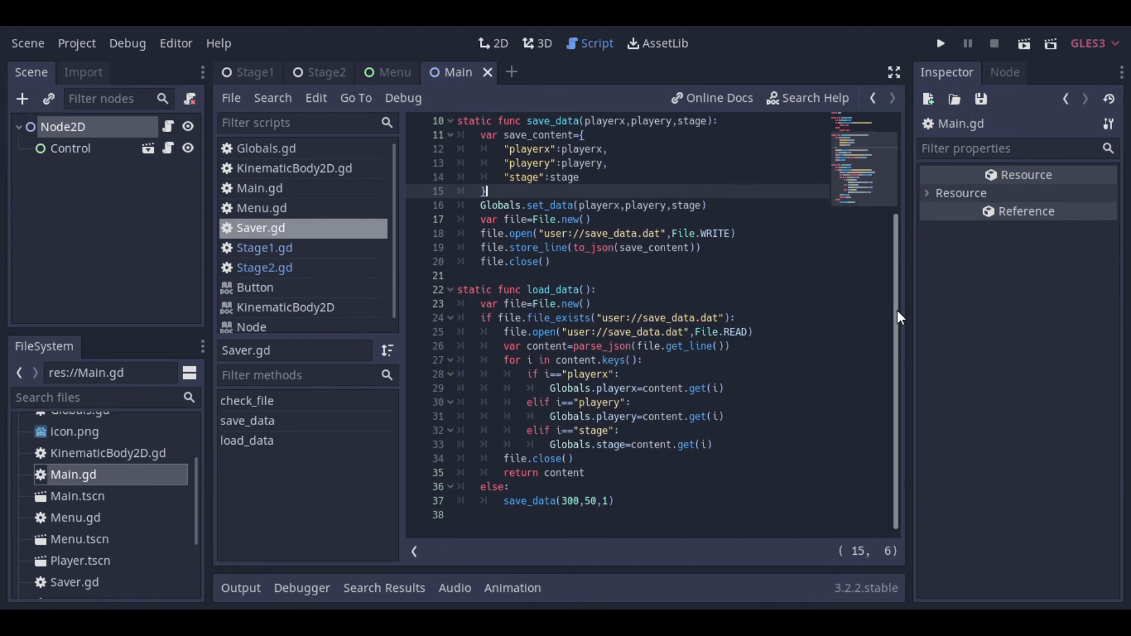